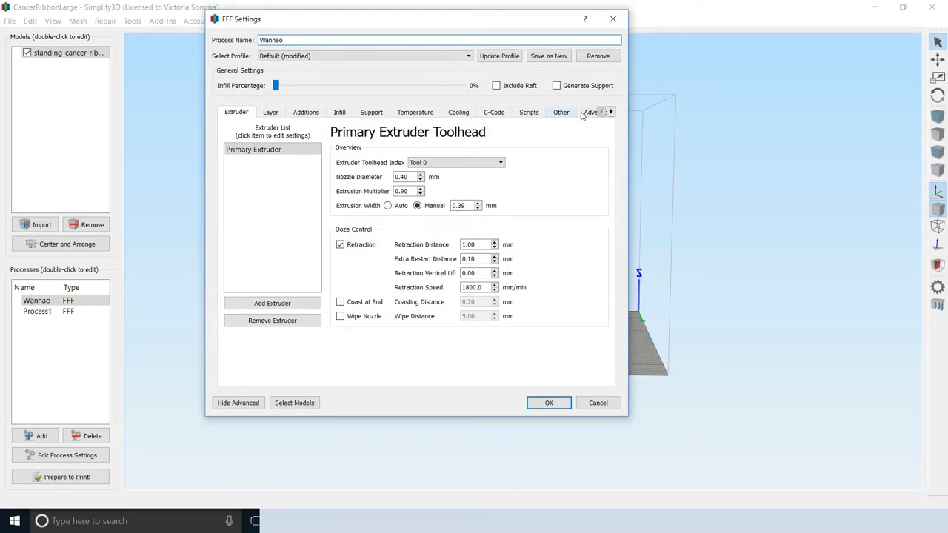
Review the Wanhao Advanced tab's stop-printing-at-100.00 mm setting, then view its Scripts
click(590, 112)
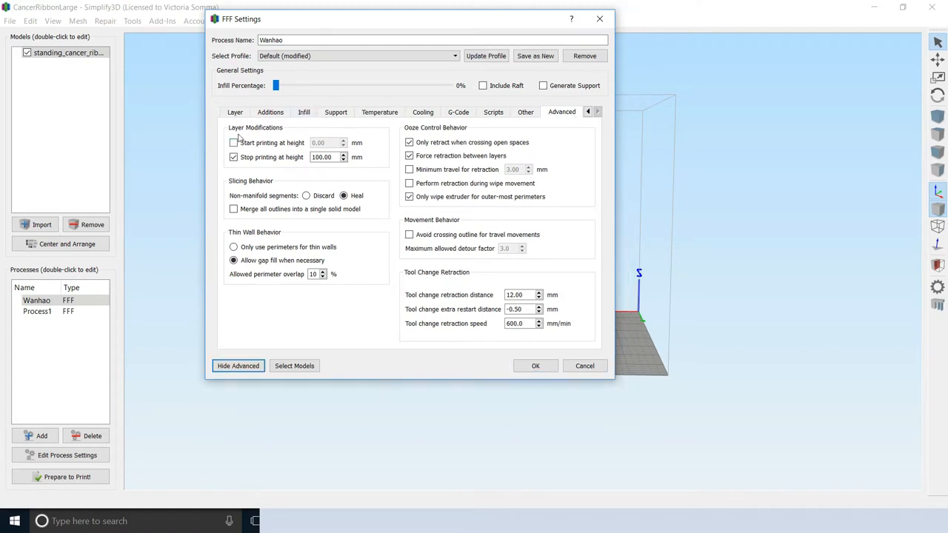
mouse_move(245, 144)
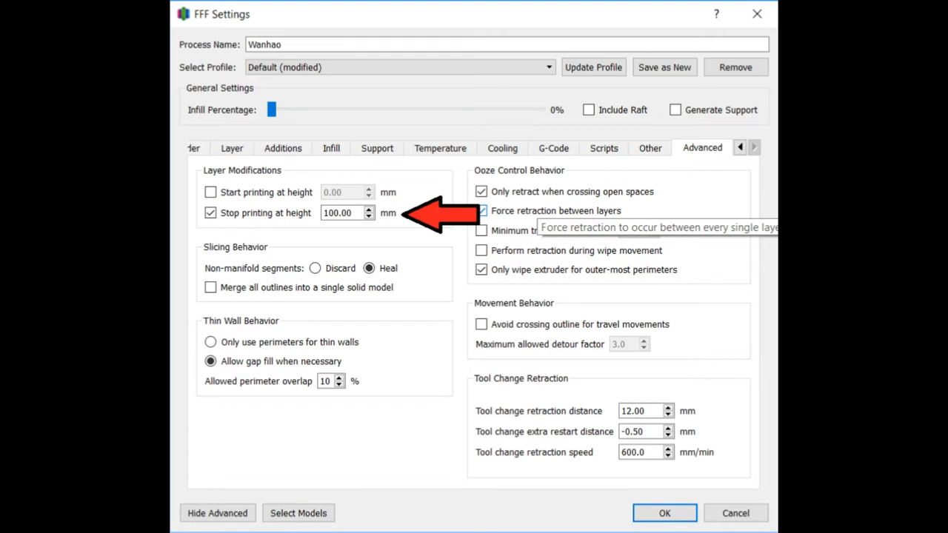
click(492, 111)
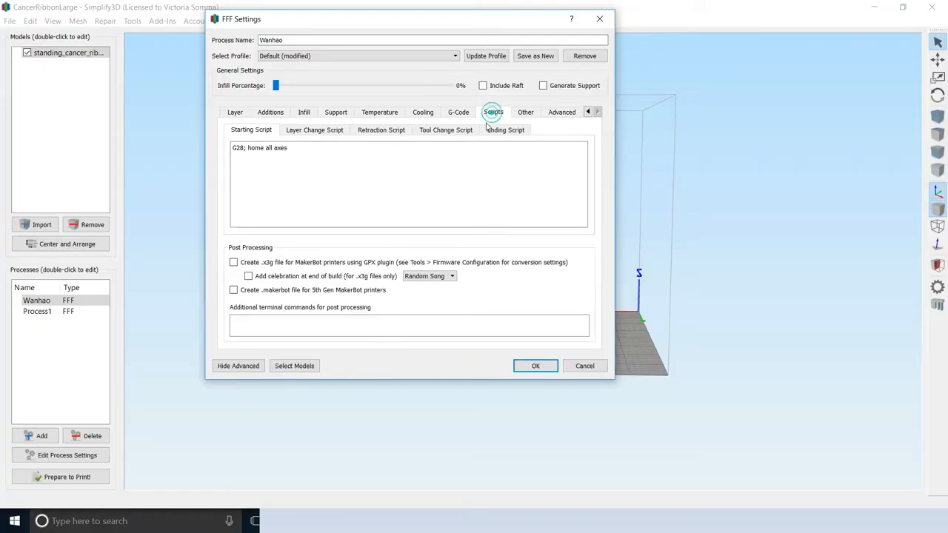
Show the Wanhao Ending Script with its G91, G1 Z and G1 X commands
click(504, 130)
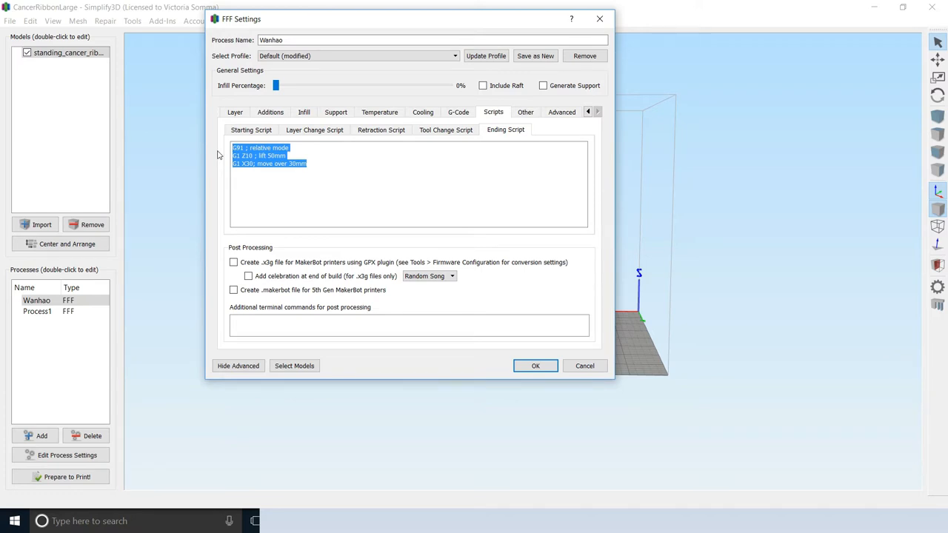
click(262, 170)
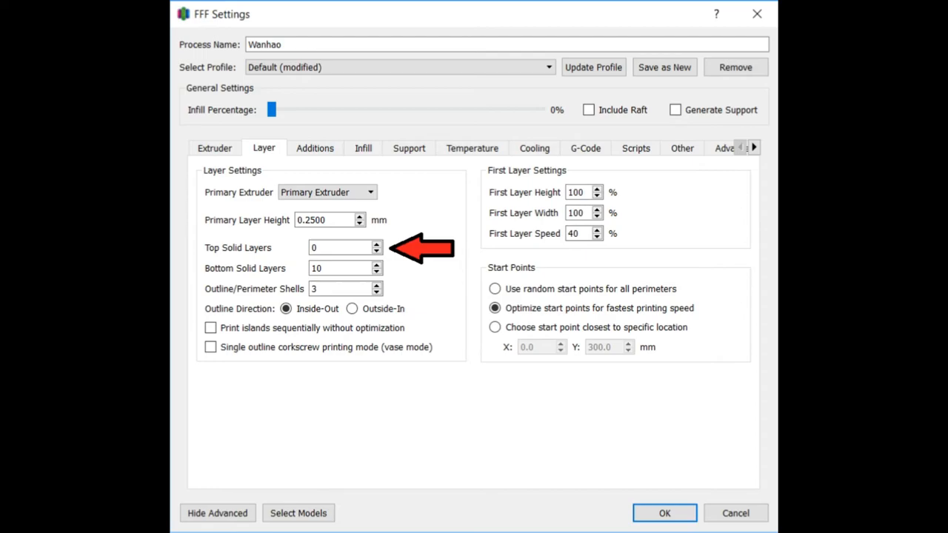
Close the Wanhao FFF Settings after confirming 0 top and 10 bottom solid layers
click(663, 512)
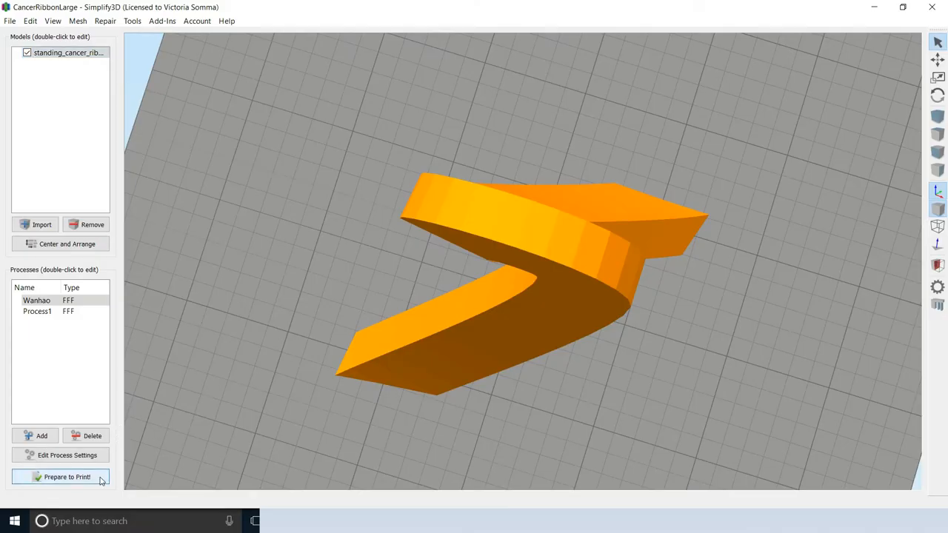
Slice only the Wanhao process (about 3 hours 25 minutes), then exit the preview
click(67, 476)
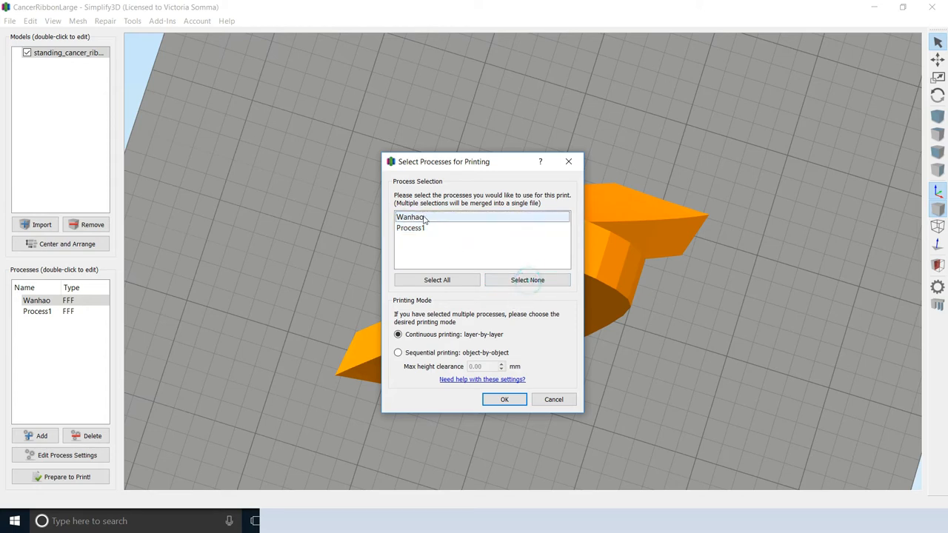
click(410, 217)
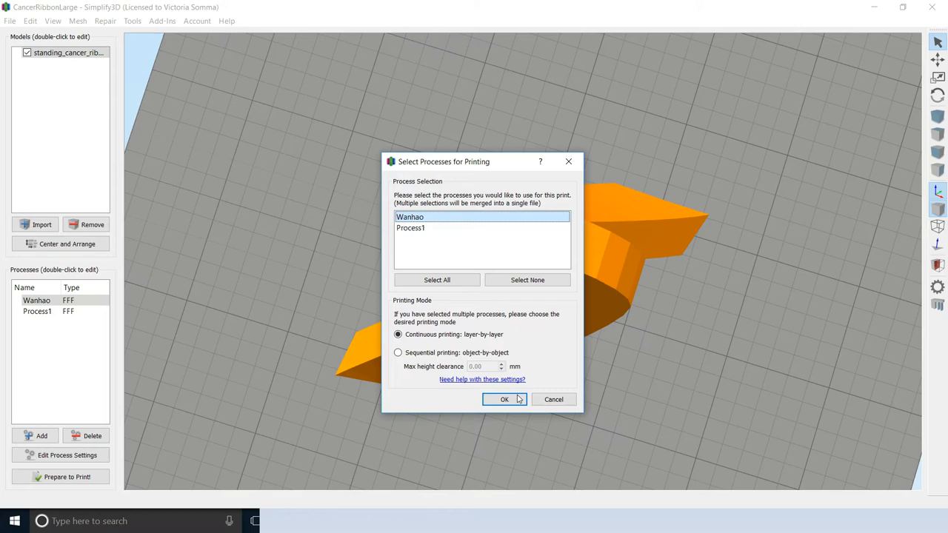
click(504, 399)
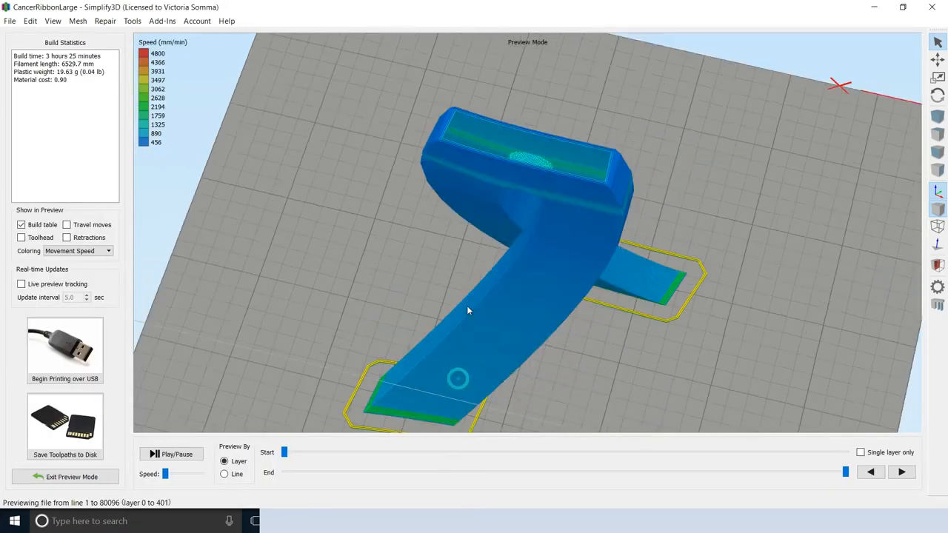
click(64, 422)
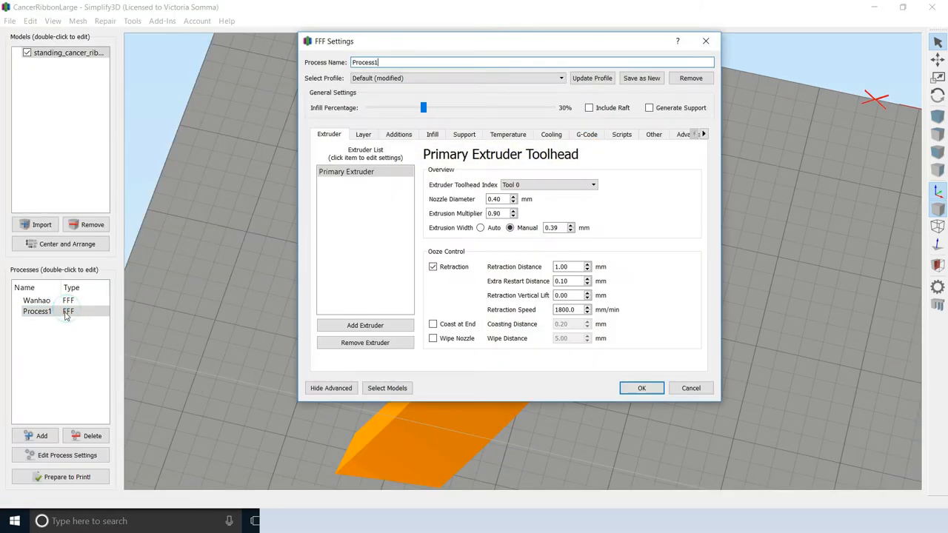
Show Process1's Layer settings and select the 0.2500 mm primary layer height
click(363, 134)
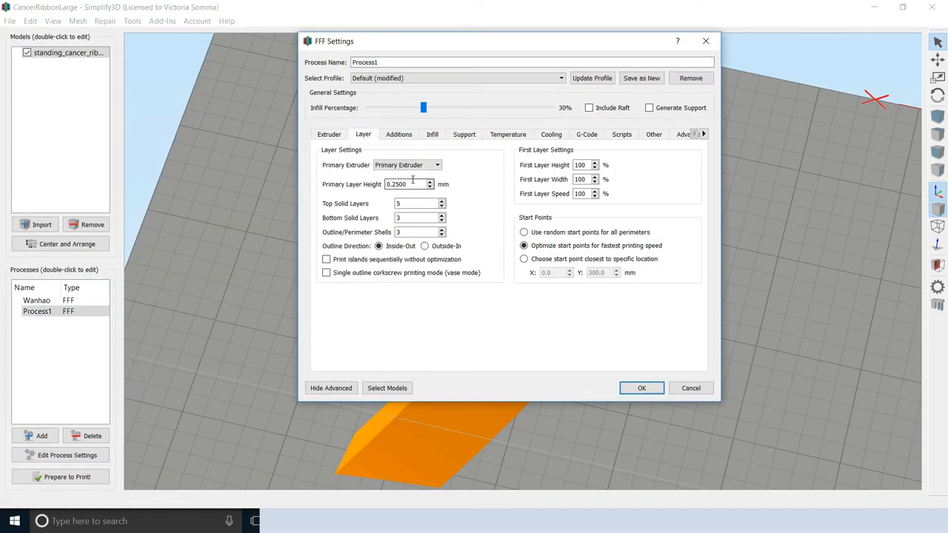
triple_click(581, 165)
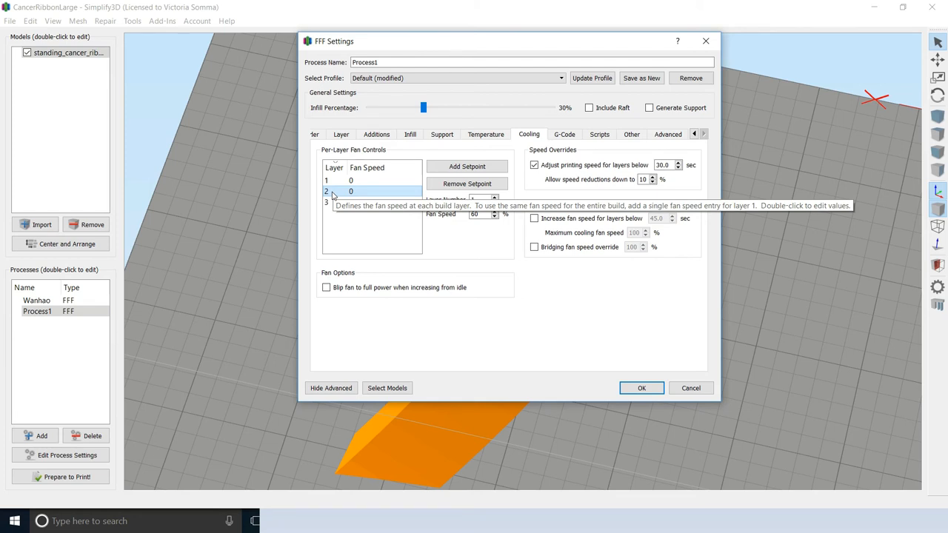
Remove the extra fan setpoint so layers 1–2 run at 0% and layer 3 at 100%
click(467, 166)
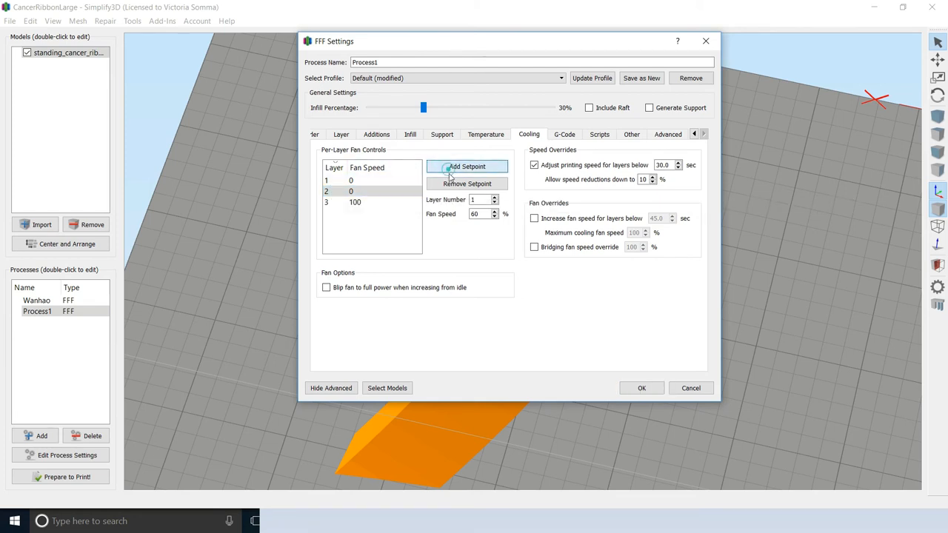
click(467, 166)
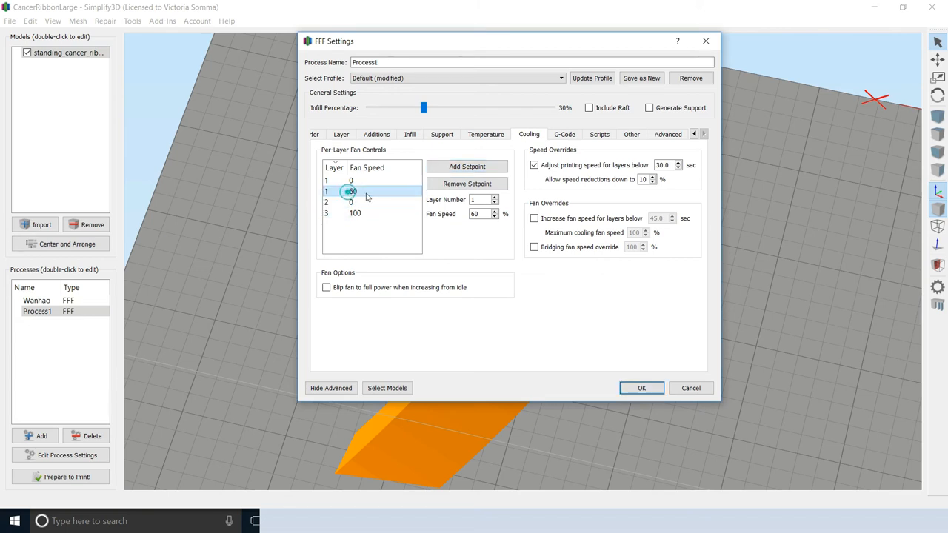
click(467, 184)
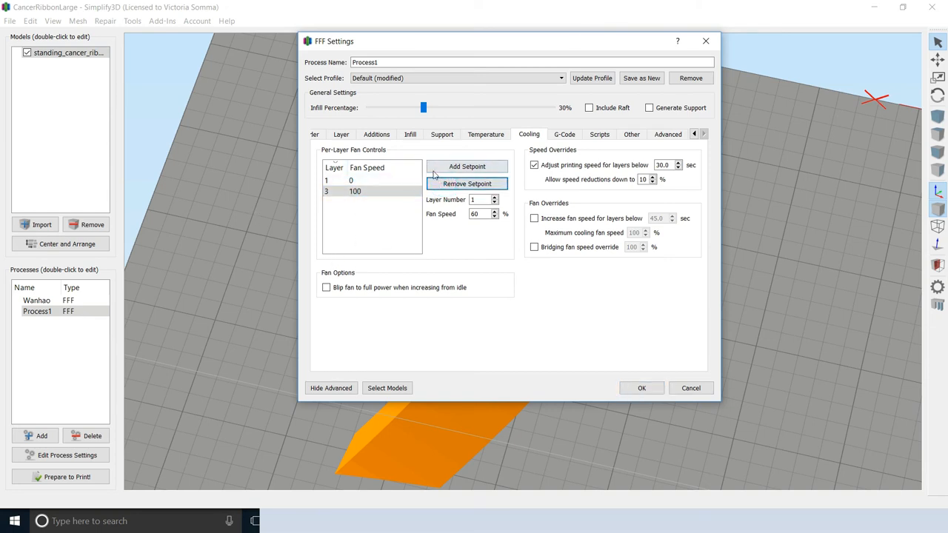
click(467, 166)
text(2)
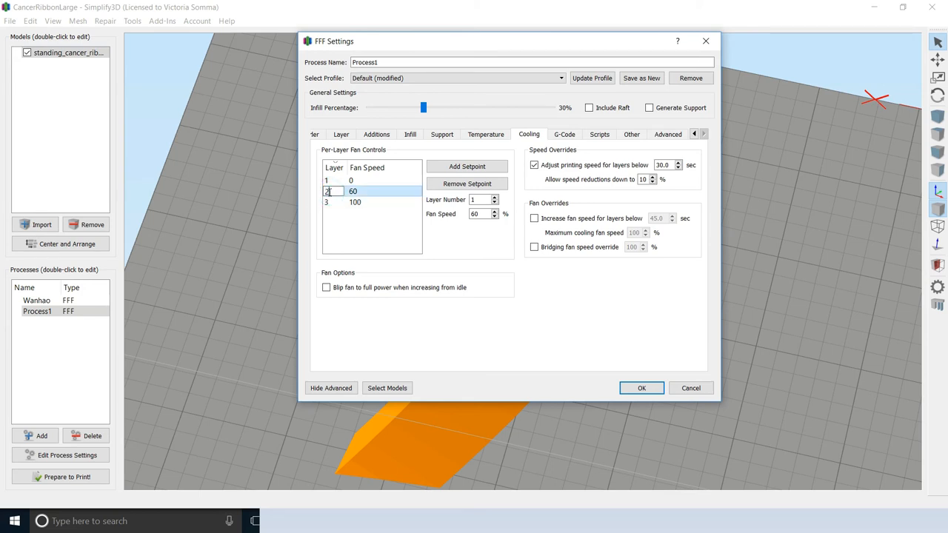
click(353, 191)
text(0)
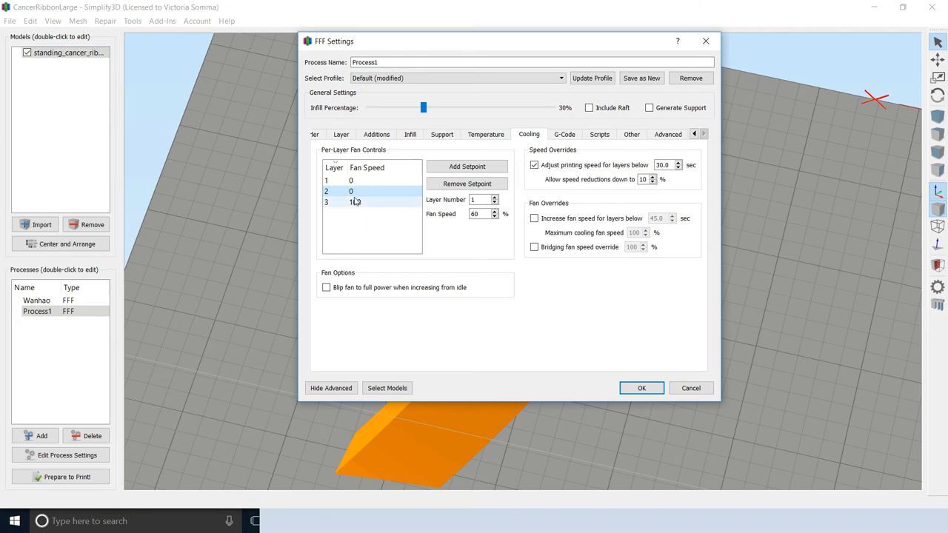
mouse_move(363, 202)
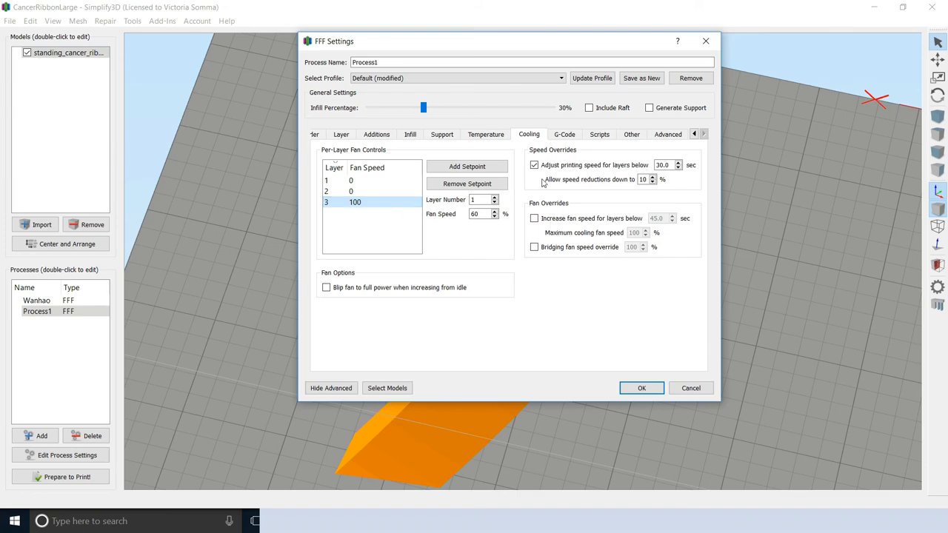
Slice Process1 alone, giving a 19-minute, 2.08 g estimate
click(598, 134)
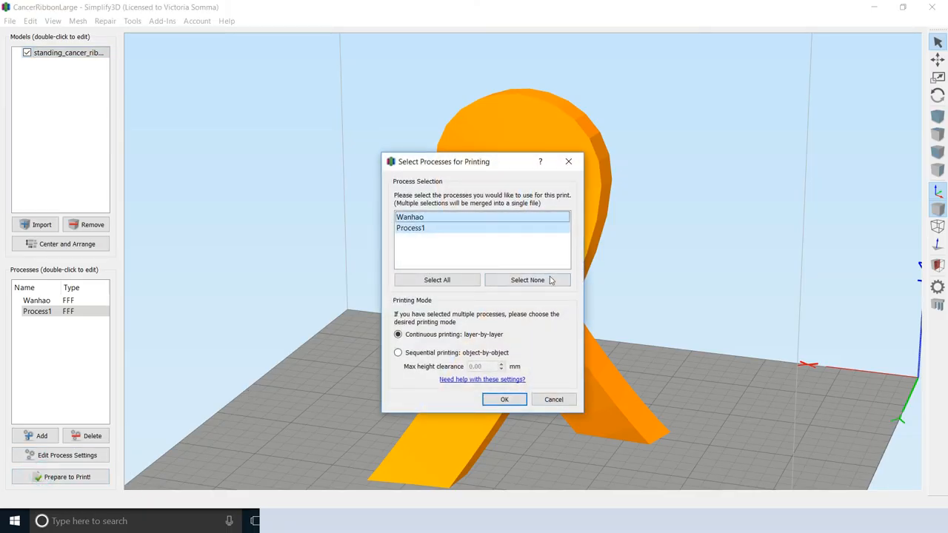
click(504, 399)
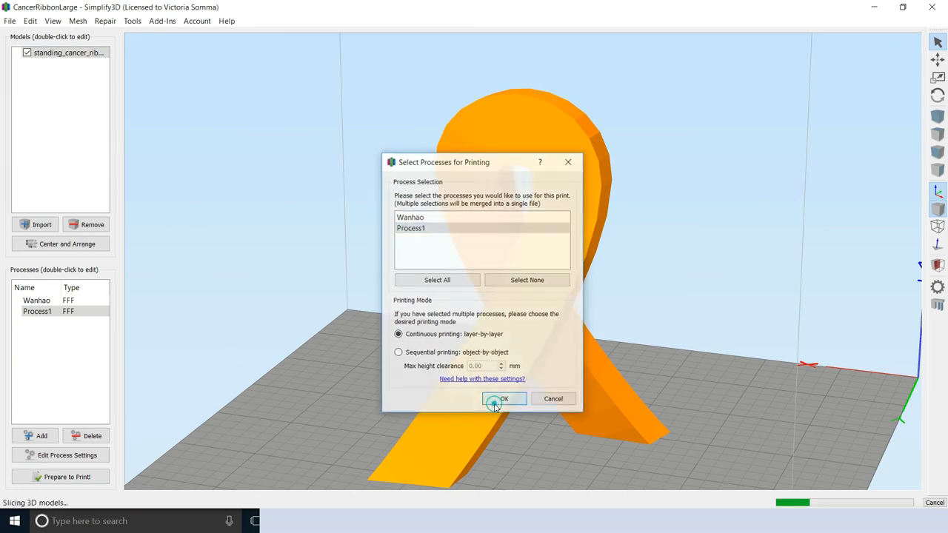
click(503, 399)
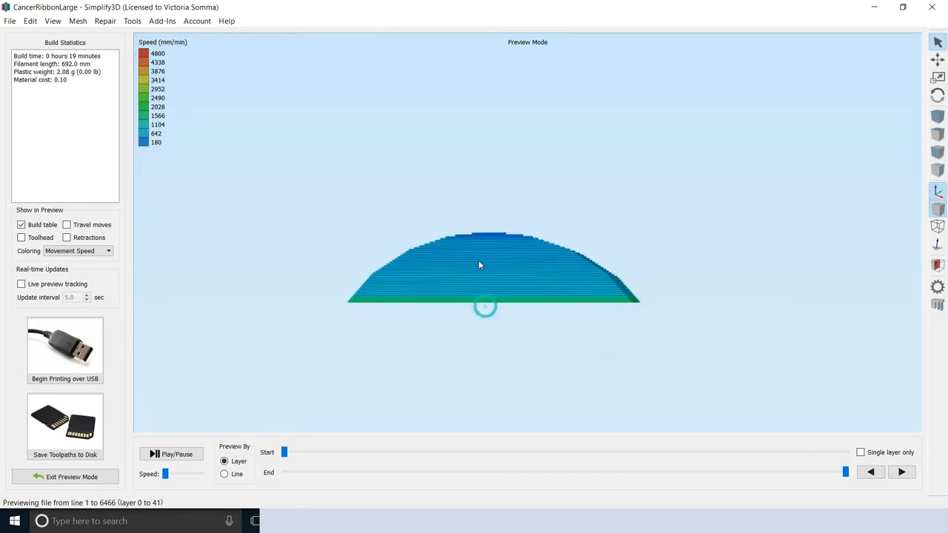
Drag the preview back to layer 0, then step up layer by layer to layer 34
drag(845, 471, 427, 471)
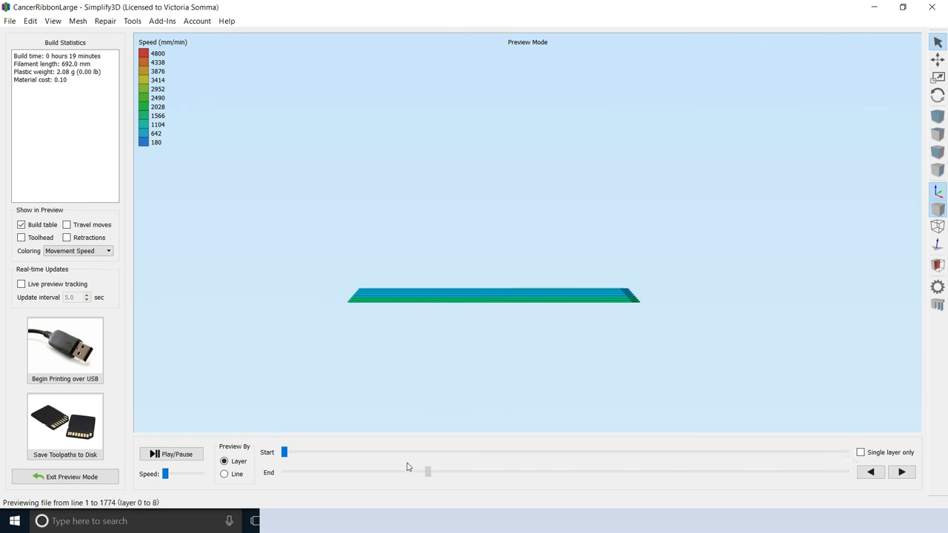
drag(427, 471, 300, 471)
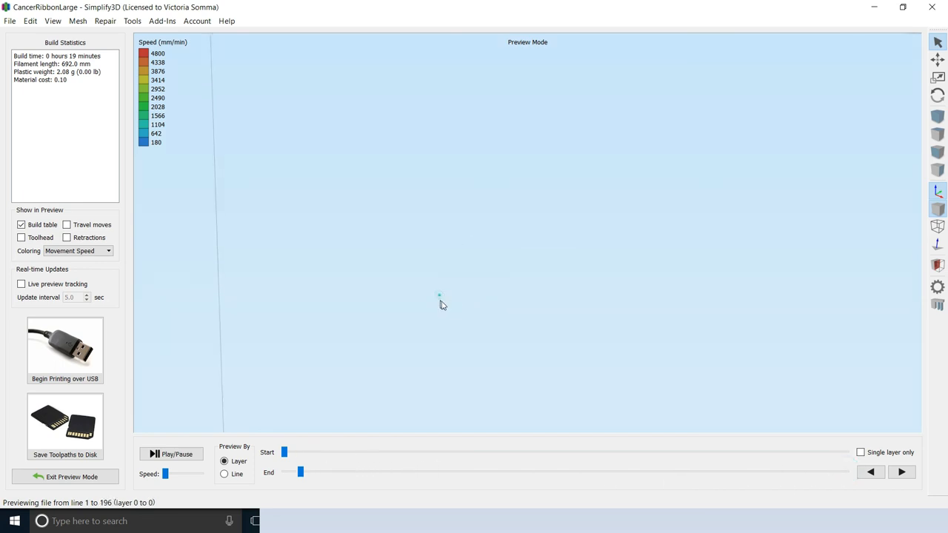
click(901, 472)
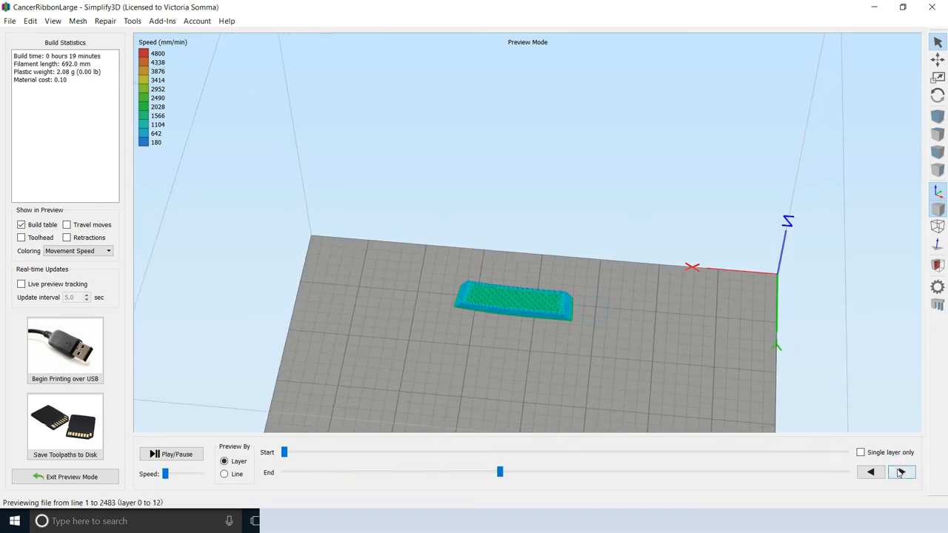
click(900, 471)
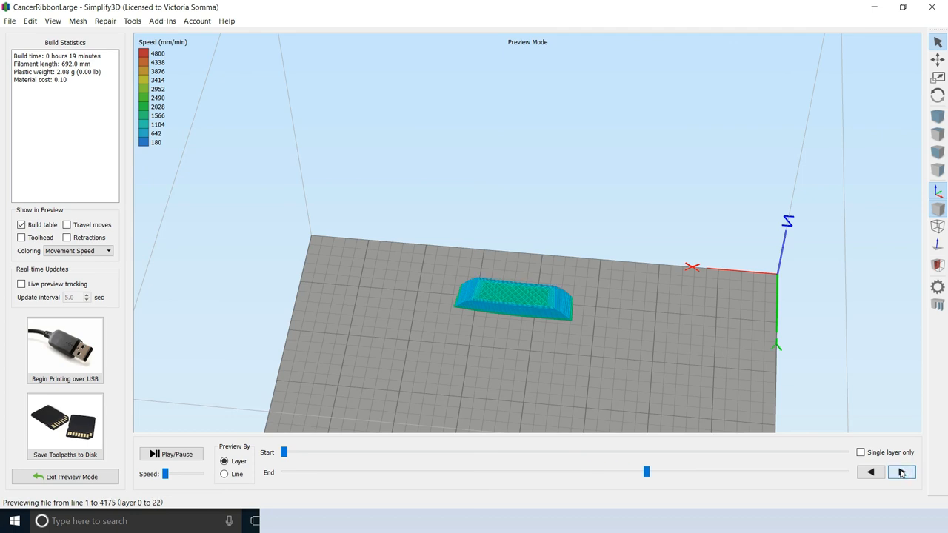
click(901, 472)
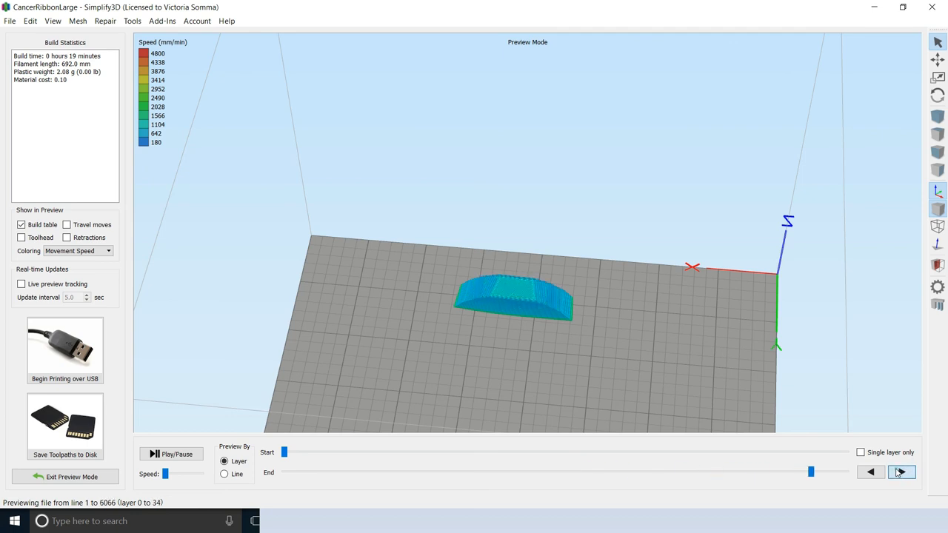